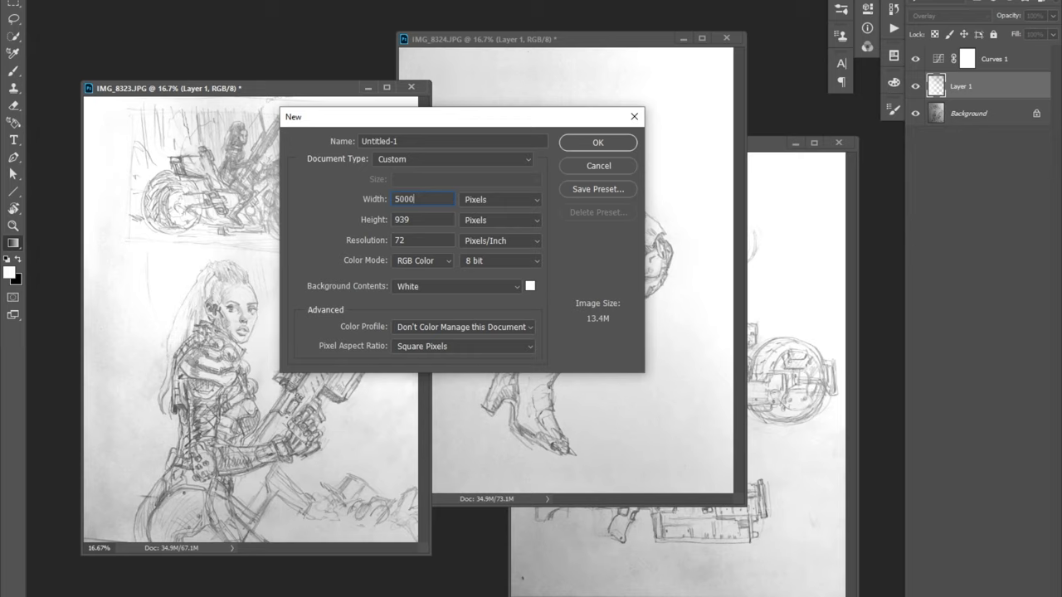
Step: Create a new wide canvas via File > New for combining the scanned sketches
{"action": "left_click", "coordinate": [598, 143]}
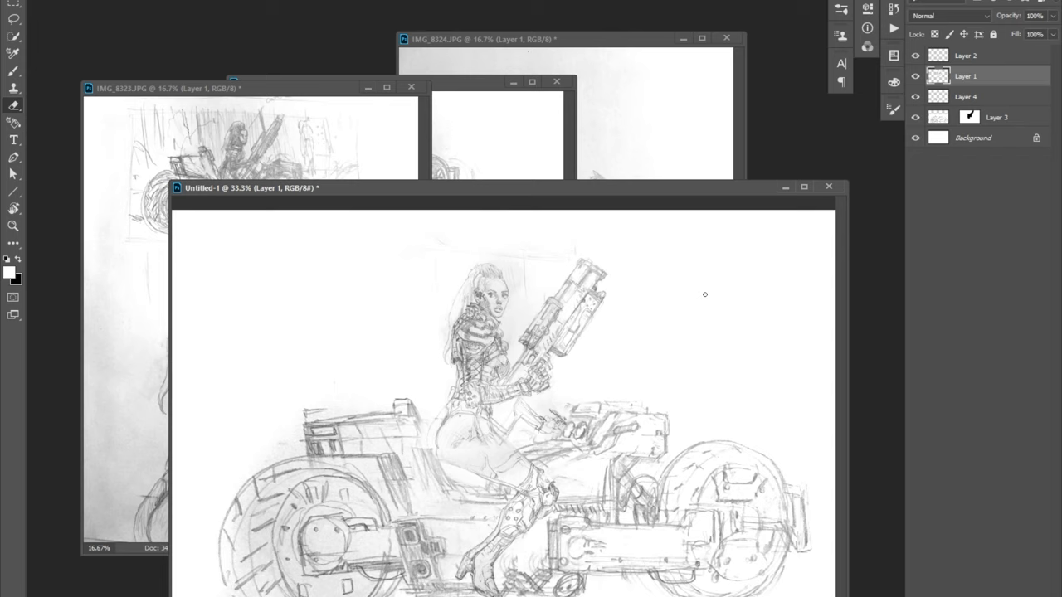
{"action": "left_click", "coordinate": [969, 96]}
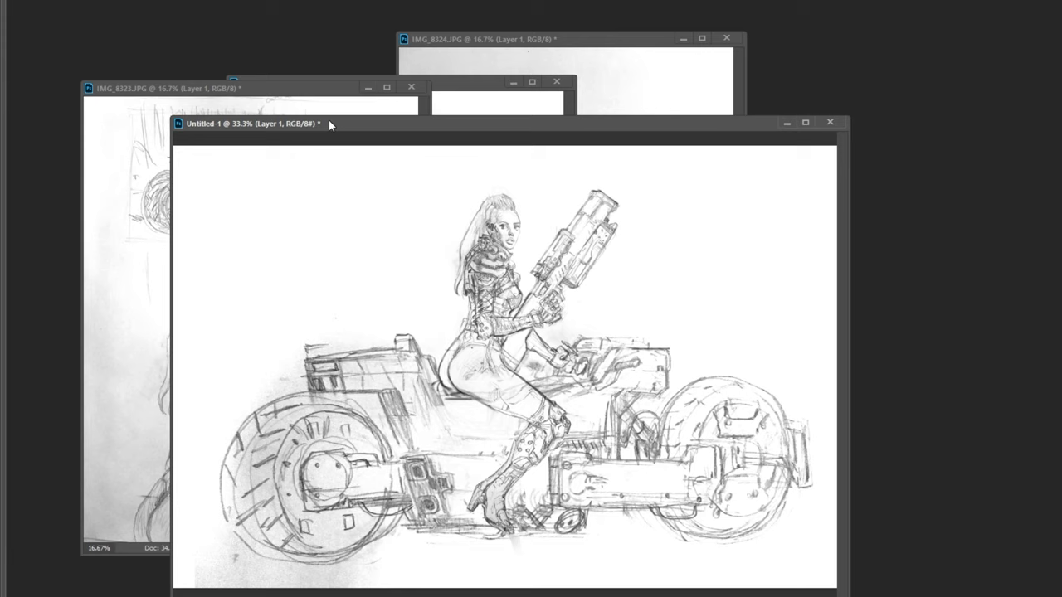
{"action": "mouse_move", "coordinate": [614, 259]}
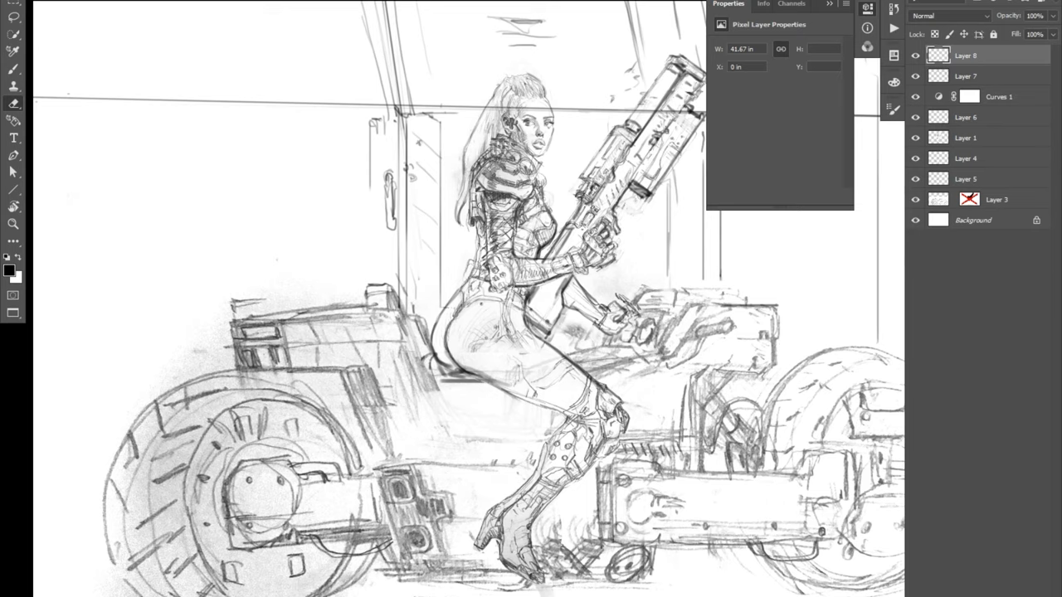
Step: Add a layer for the edge wheels and ground line sketch
{"action": "left_click", "coordinate": [966, 77]}
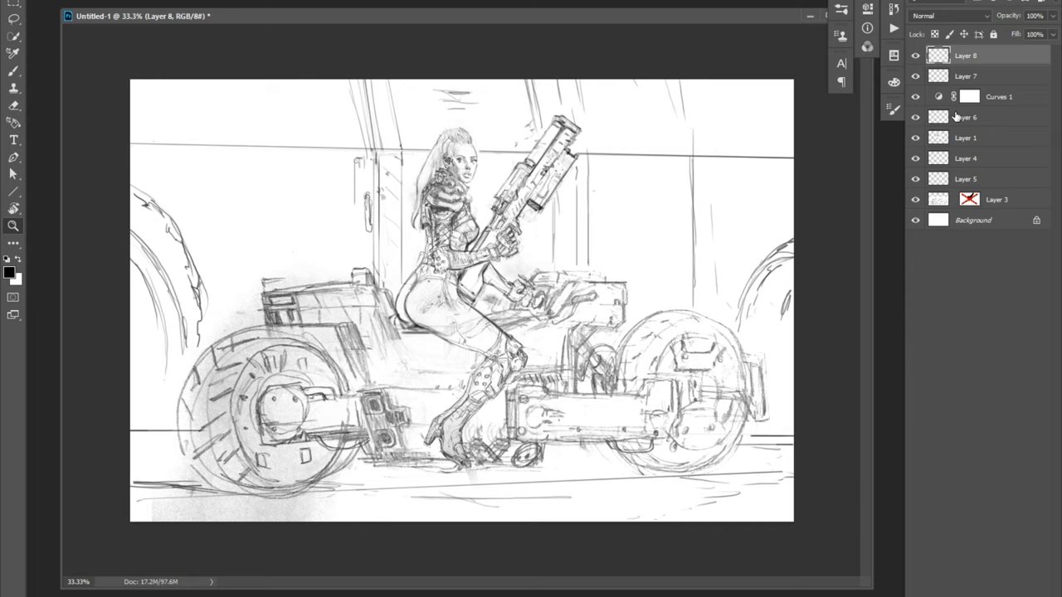
Step: Pick the Brush tool and a new layer to refine the rider and bike lines
{"action": "left_click", "coordinate": [13, 243]}
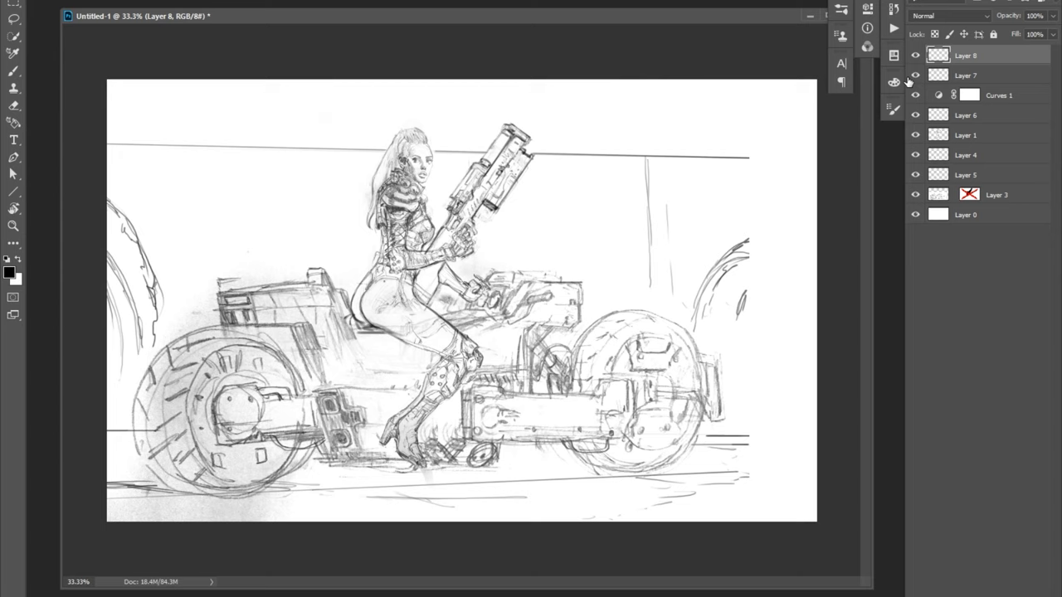
{"action": "left_click", "coordinate": [964, 73]}
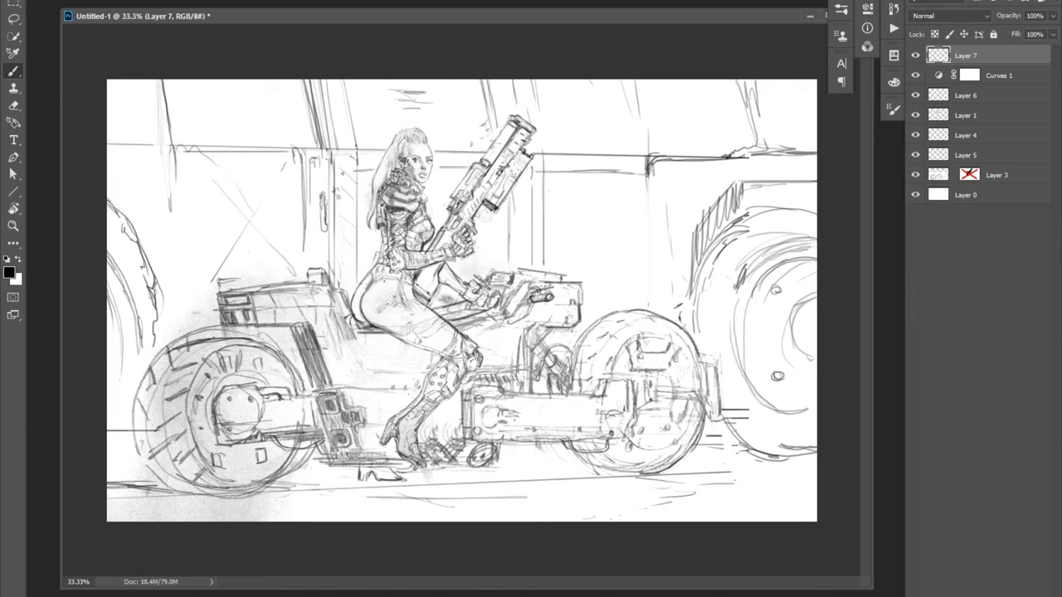
{"action": "mouse_move", "coordinate": [813, 292]}
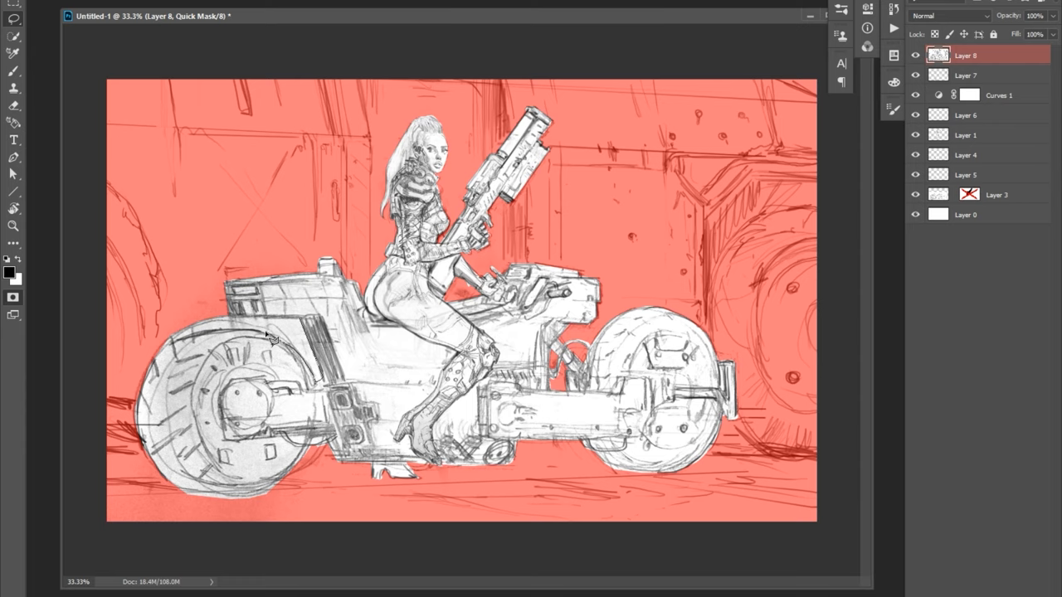
Step: Toggle Quick Mask mode while bringing in the bike-design reference scans
{"action": "key", "text": "Q"}
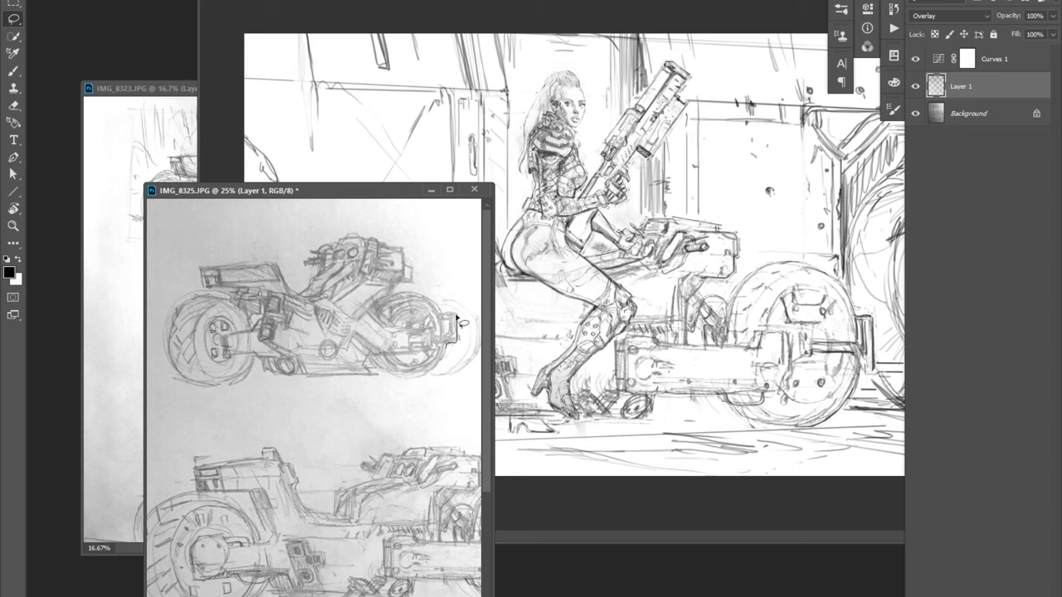
Step: Drag the reference bike sketch into position beside the main canvas
{"action": "left_click_drag", "start_coordinate": [464, 324], "coordinate": [278, 269]}
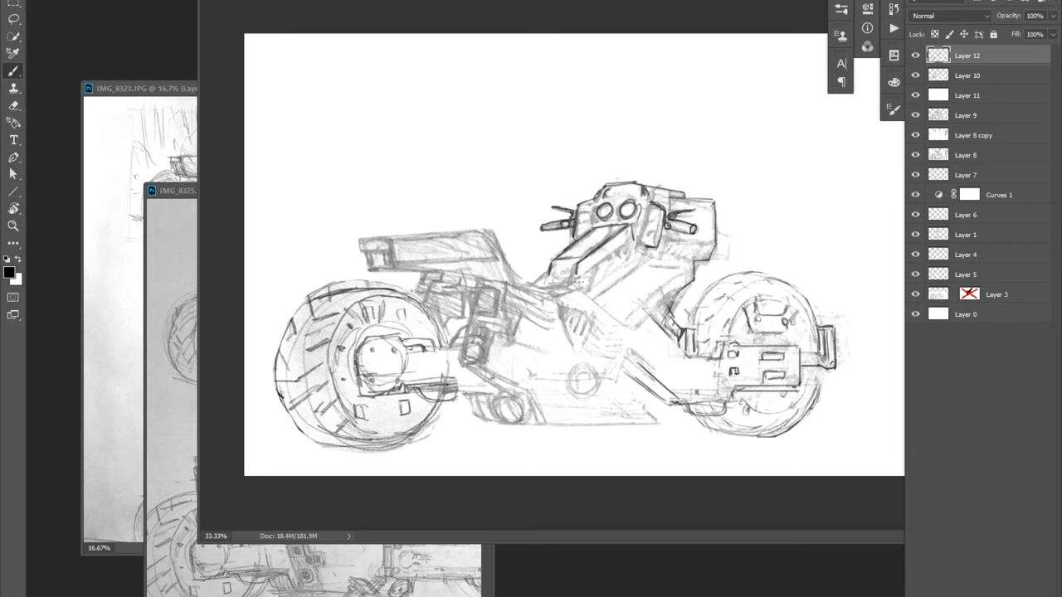
{"action": "left_click_drag", "start_coordinate": [468, 296], "coordinate": [494, 344]}
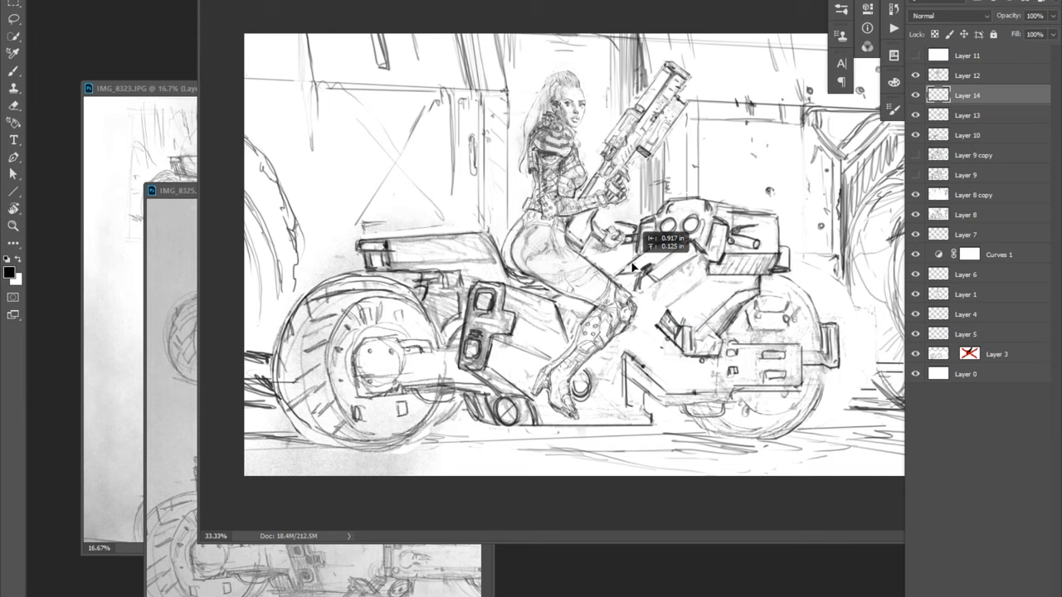
Step: Add new layers for reworking the bike's front-end lines under the rider
{"action": "left_click", "coordinate": [966, 115]}
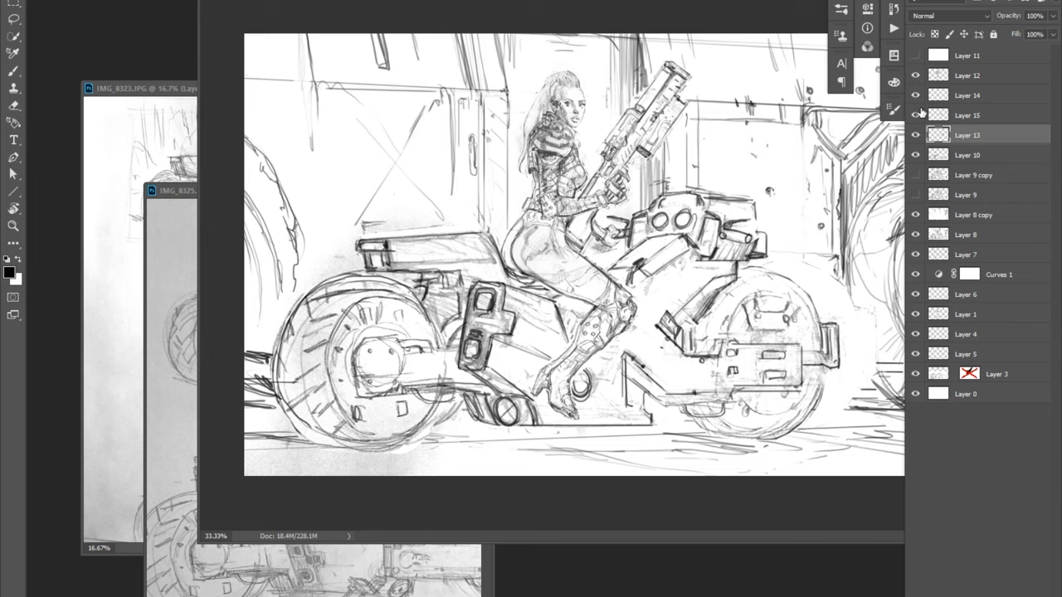
{"action": "left_click", "coordinate": [979, 93]}
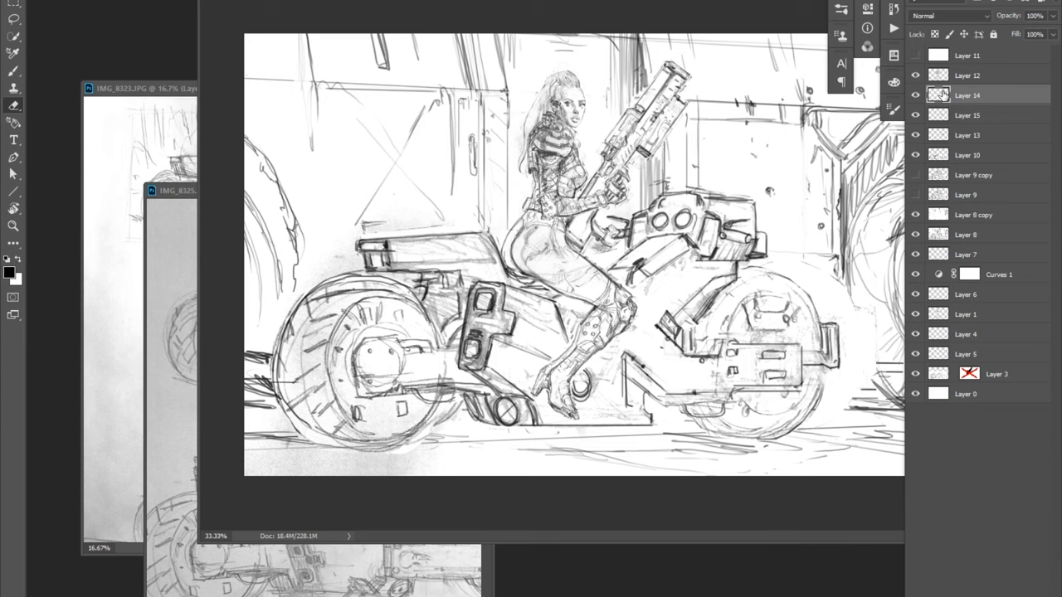
{"action": "left_click", "coordinate": [970, 115]}
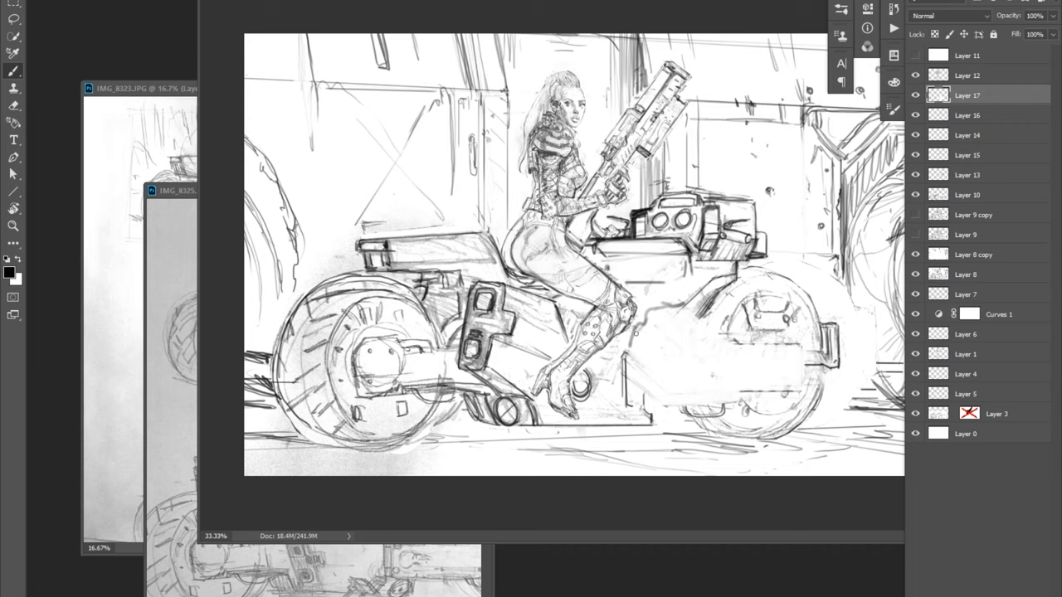
Step: Paint grey tonal values across the rider's face, torso and rifle
{"action": "left_click_drag", "start_coordinate": [639, 331], "coordinate": [813, 382]}
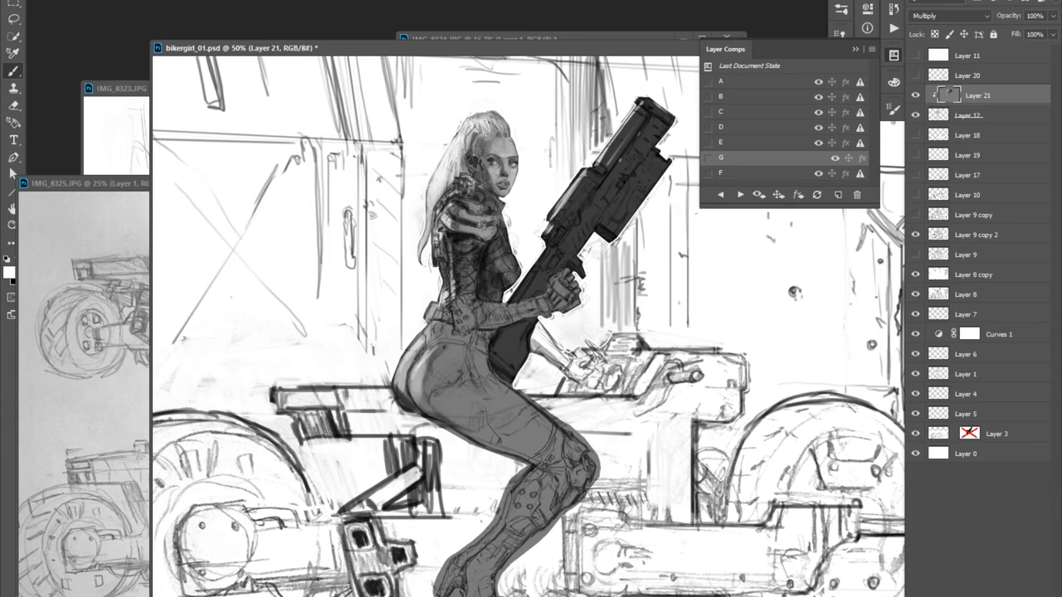
Step: Add layers for the darker suit and boot shading on the rider
{"action": "left_click", "coordinate": [978, 115]}
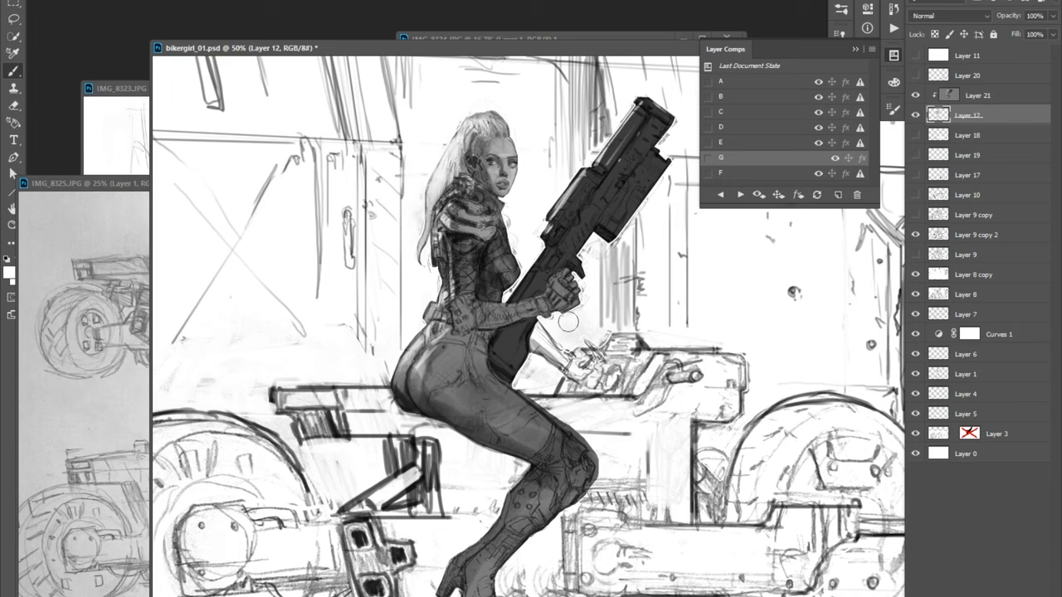
{"action": "left_click", "coordinate": [977, 95]}
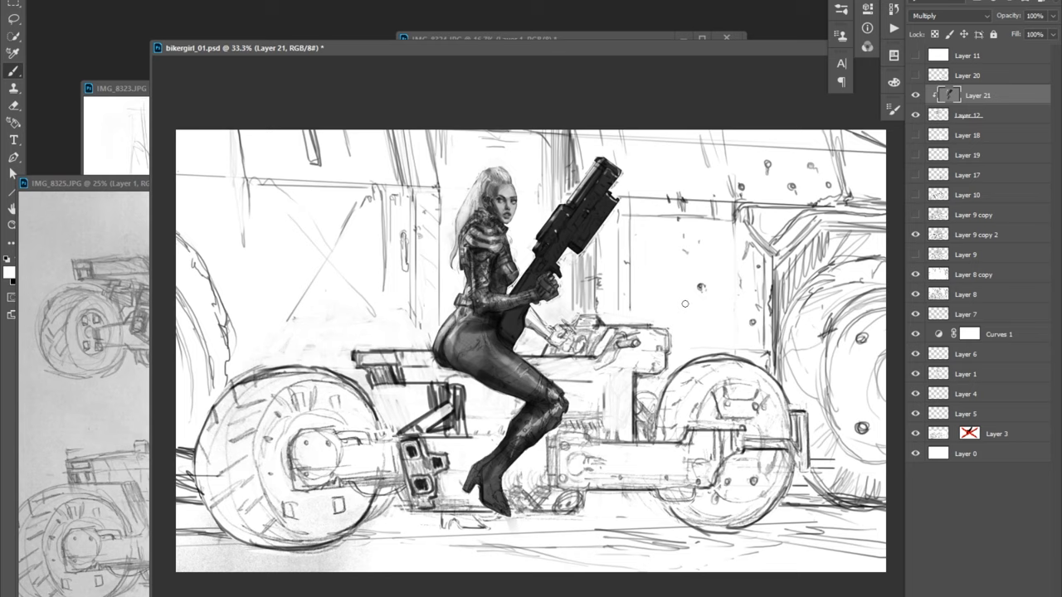
Step: Select the bike layer, deselect, and block the bike in dark grey
{"action": "left_click", "coordinate": [976, 234]}
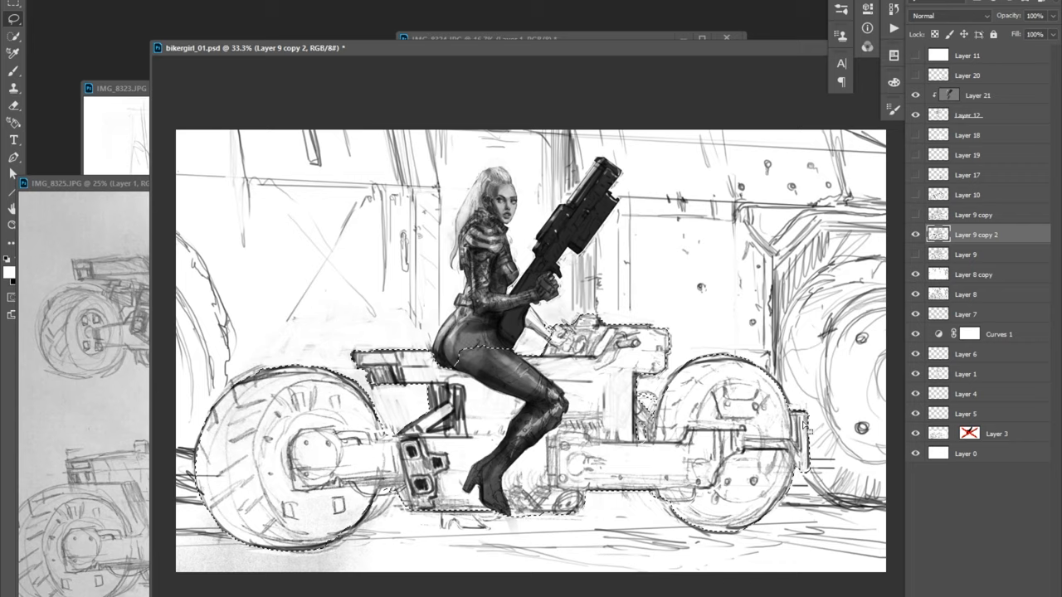
{"action": "key", "text": "Ctrl+D"}
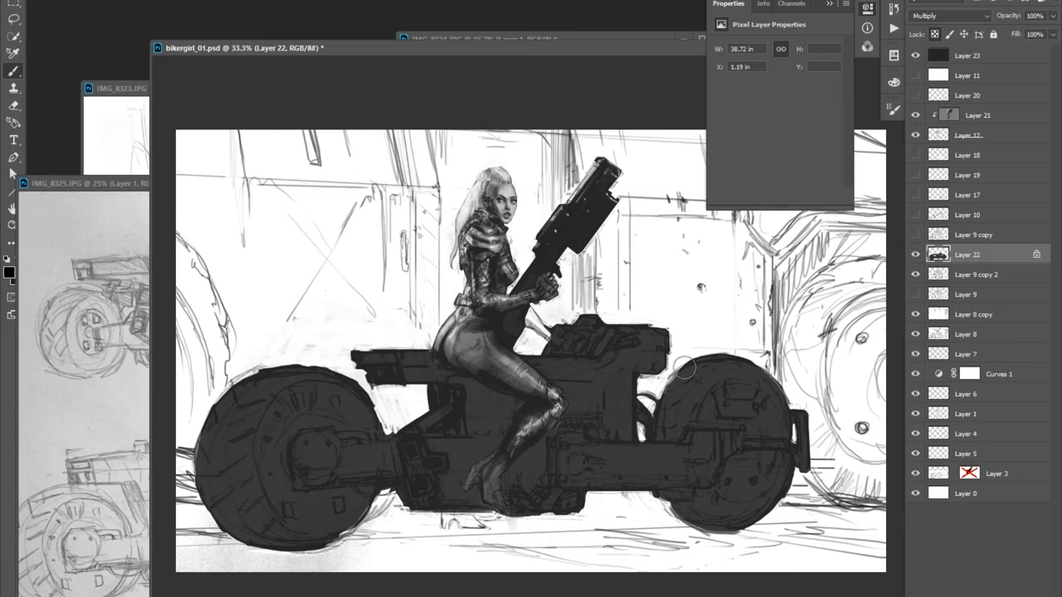
{"action": "left_click", "coordinate": [966, 294]}
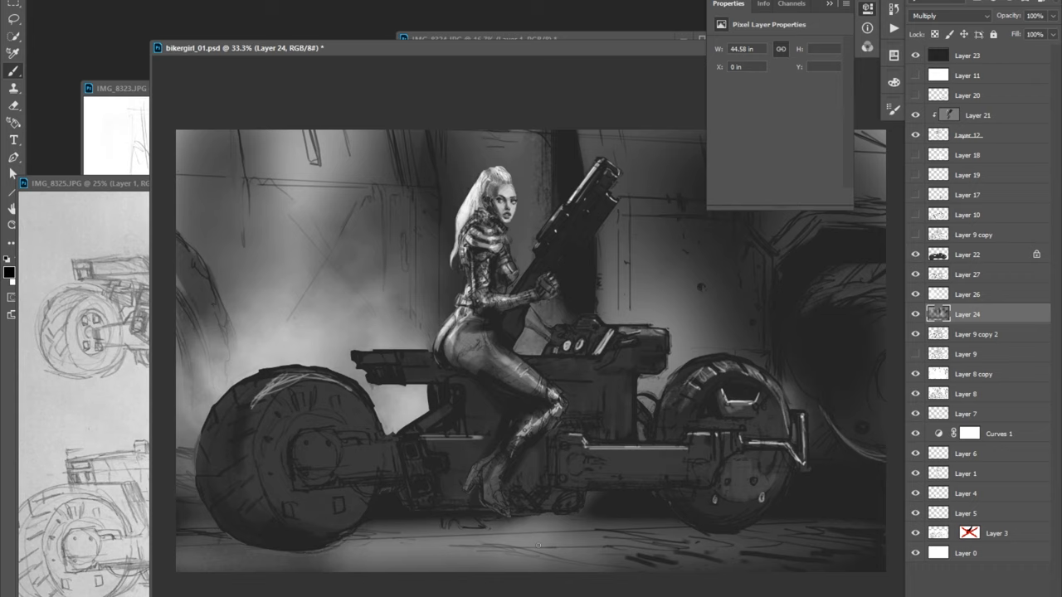
Step: Select a layer for painting the flanking figures beside the rider
{"action": "left_click", "coordinate": [971, 254]}
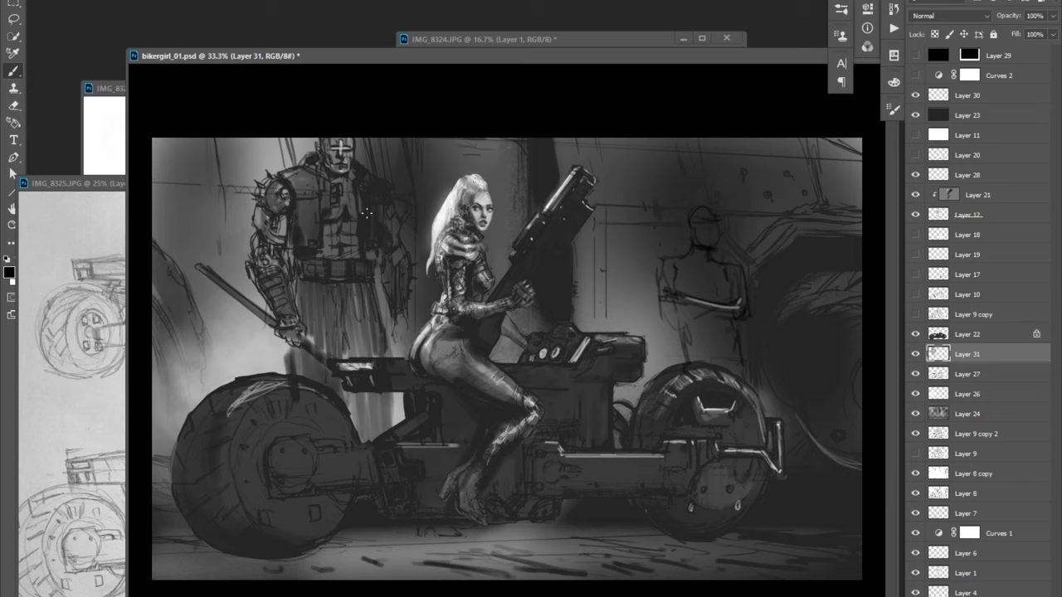
Step: Paint light grey highlights onto the bike's front wheel and fender with the brush
{"action": "left_click", "coordinate": [972, 415]}
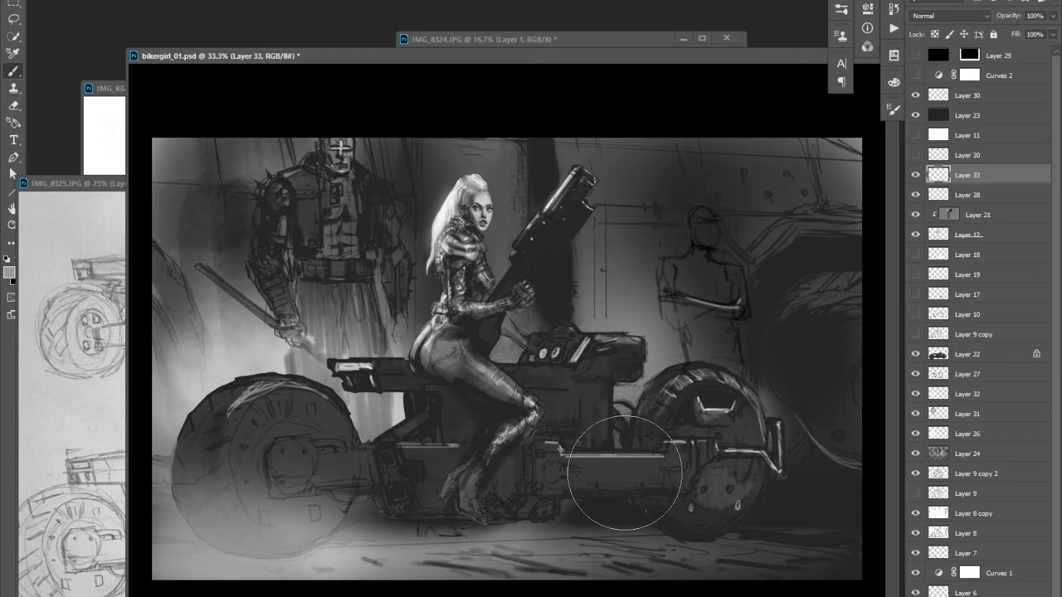
{"action": "left_click", "coordinate": [971, 415]}
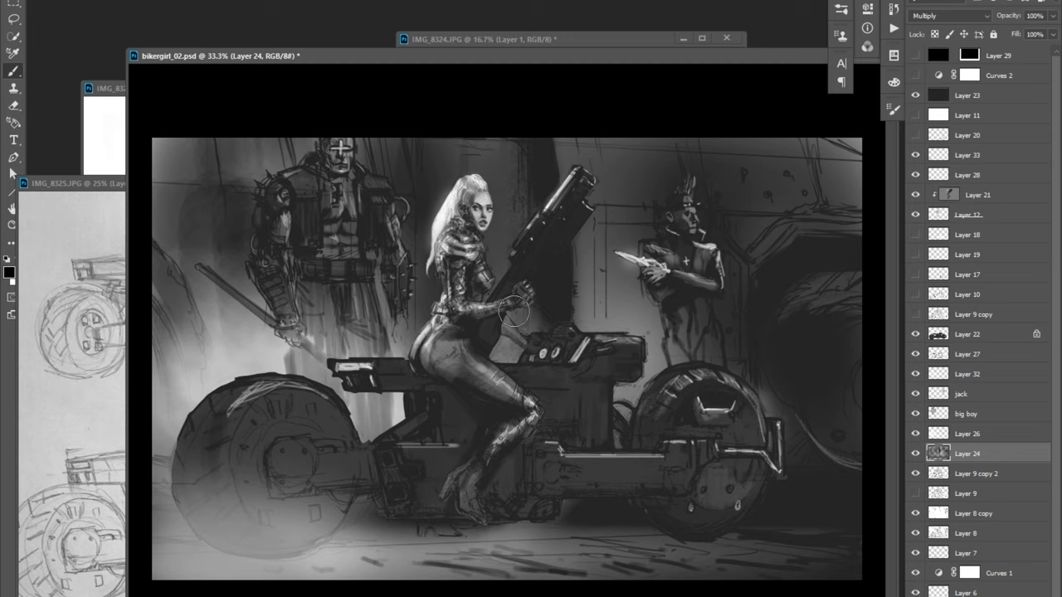
Step: On a new layer, repaint the right-hand figure with a spiked headdress and blade
{"action": "left_click", "coordinate": [963, 394]}
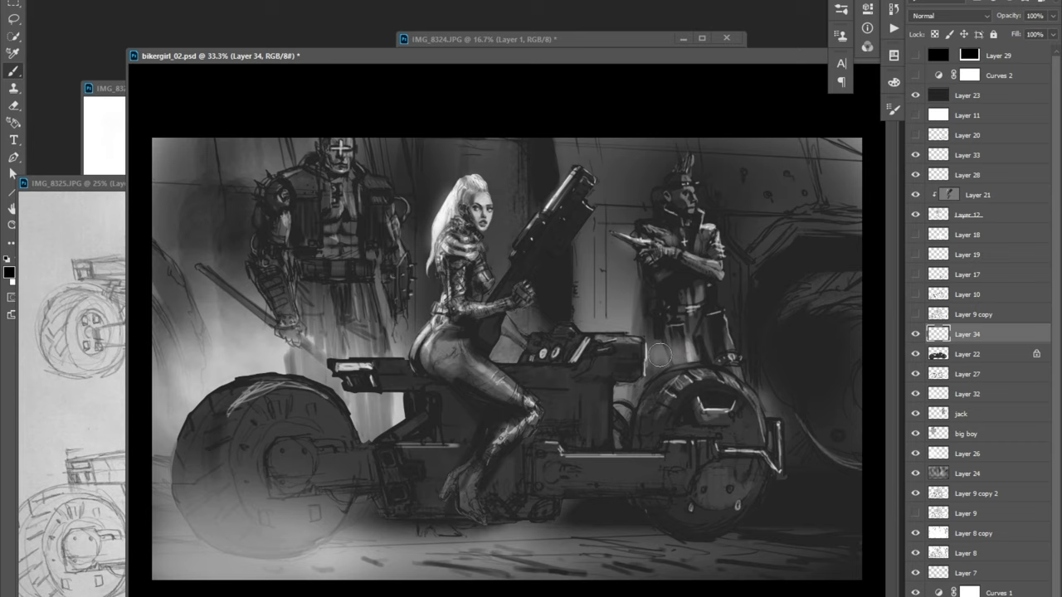
{"action": "left_click_drag", "start_coordinate": [655, 357], "coordinate": [829, 352]}
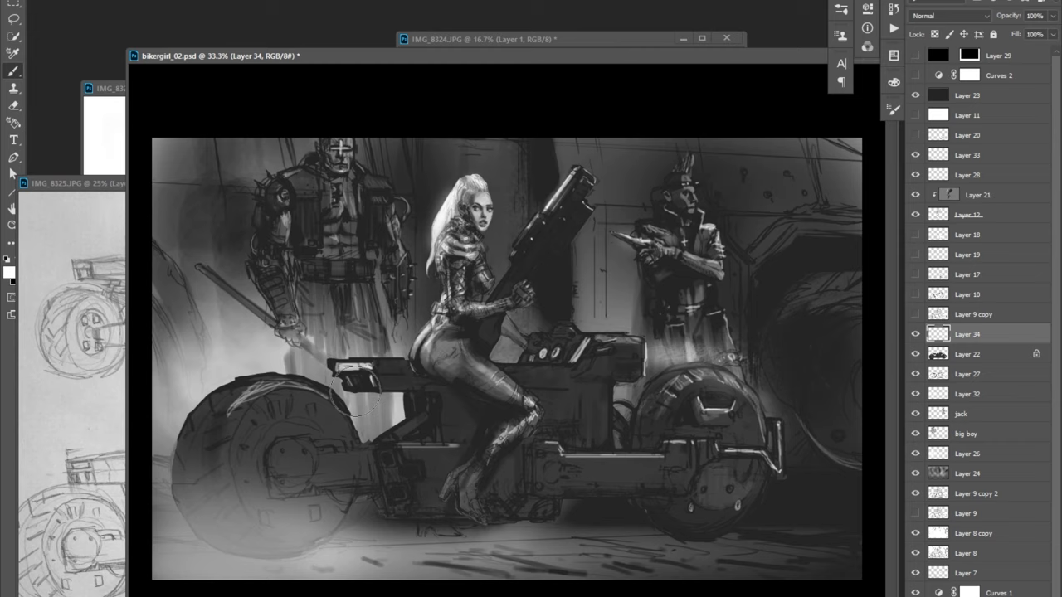
Step: Brush spiked armour and a gun onto the right cyborg, and a blade for the left figure
{"action": "left_click_drag", "start_coordinate": [357, 398], "coordinate": [804, 312]}
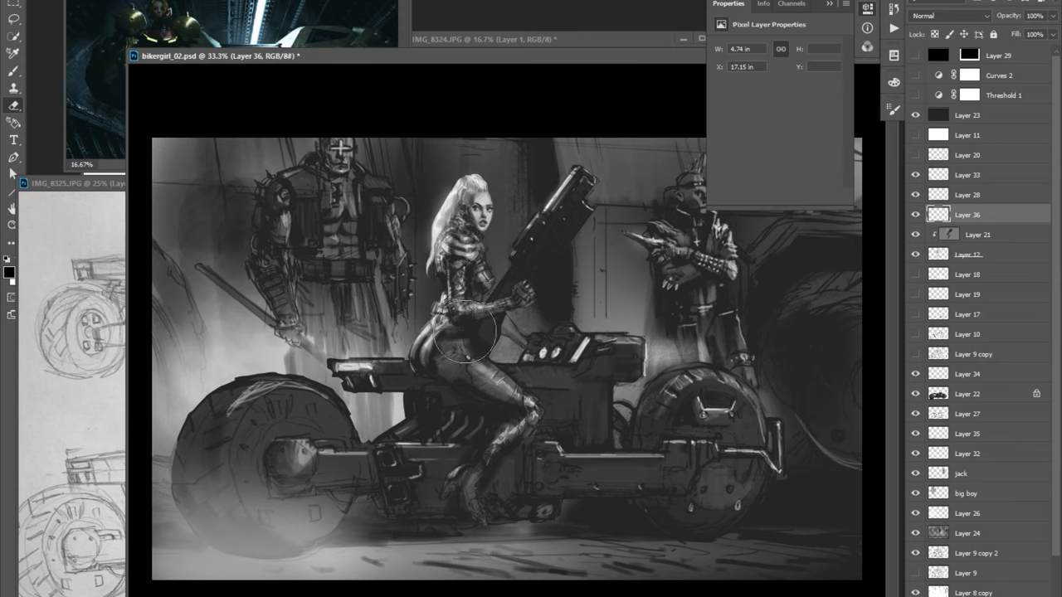
Step: Paint sharper hub and spoke detail into the bike's wheels on Layer 22 set to Multiply
{"action": "left_click_drag", "start_coordinate": [465, 332], "coordinate": [506, 365]}
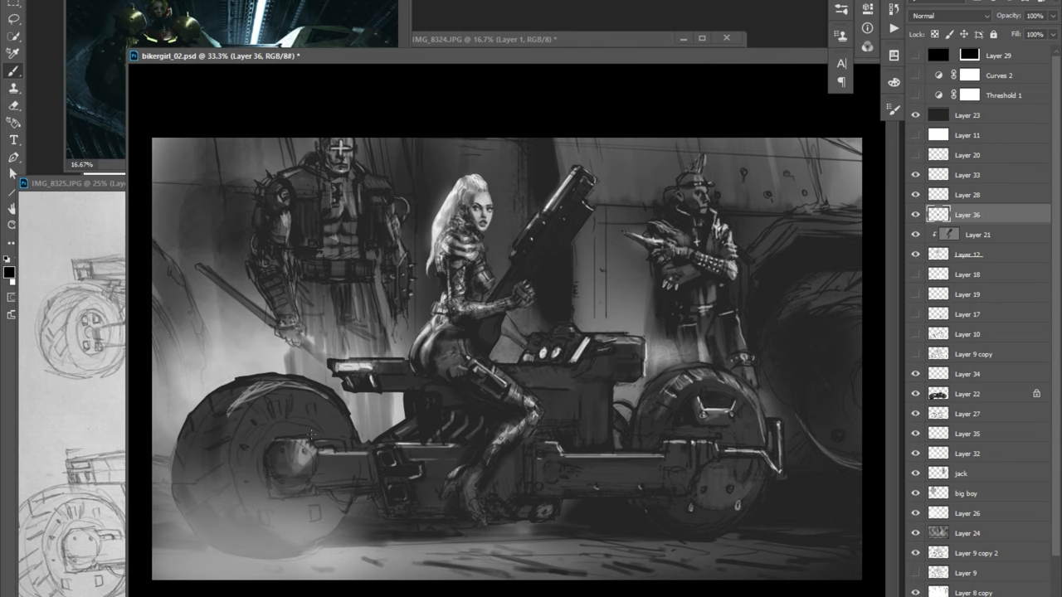
{"action": "left_click", "coordinate": [973, 394]}
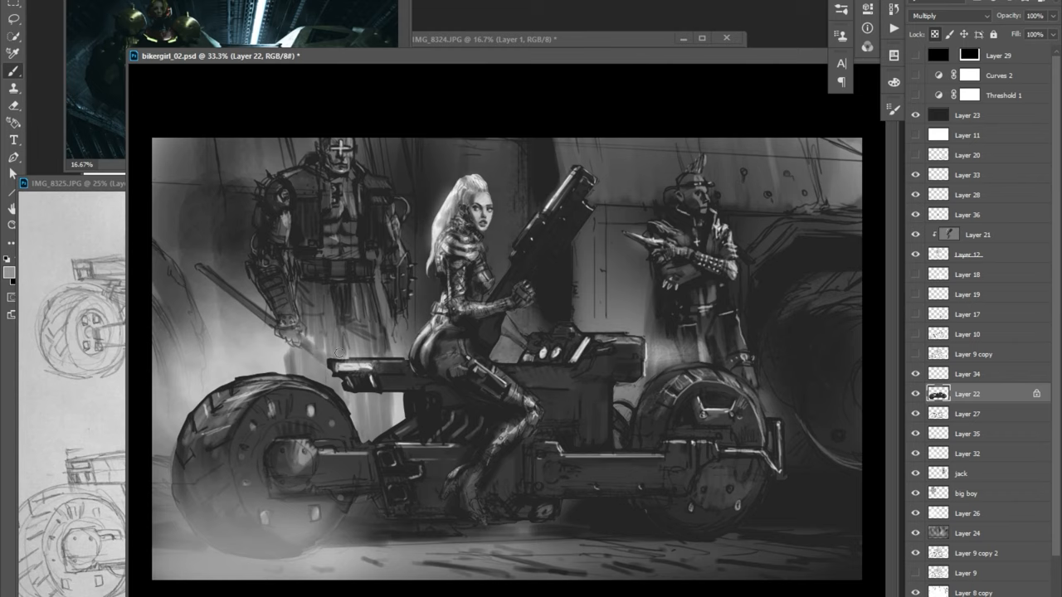